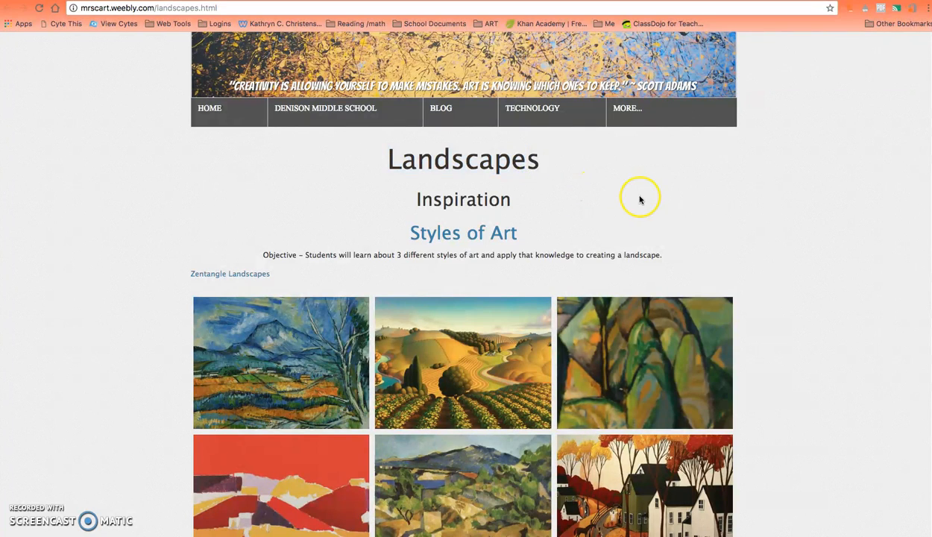
mouse_move(927, 216)
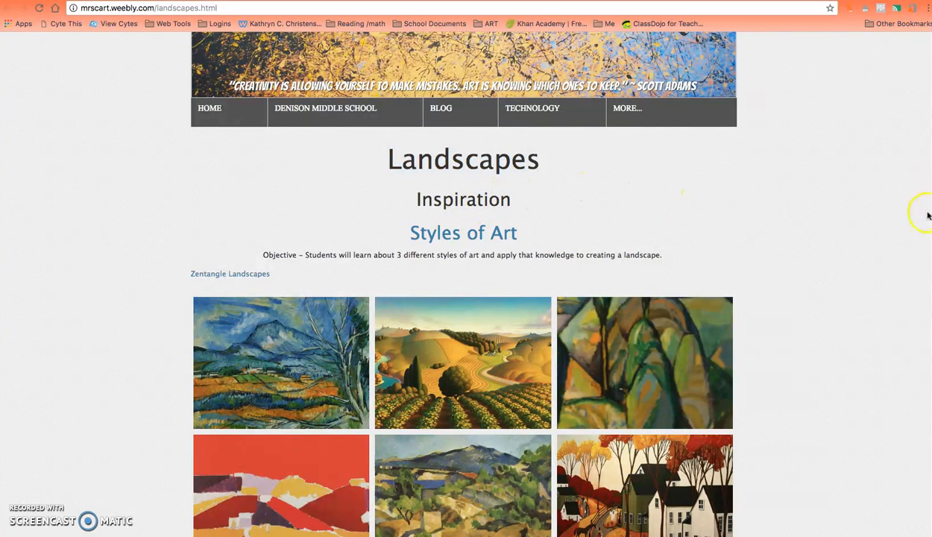
Scroll down the Landscapes page to the gallery of landscape paintings under Styles of Art.
scroll(down, 3)
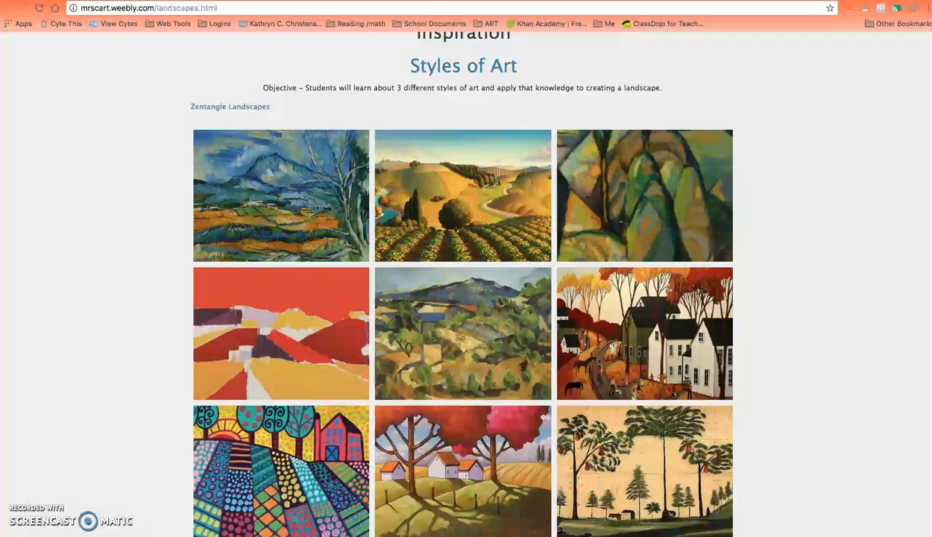
scroll(down, 3)
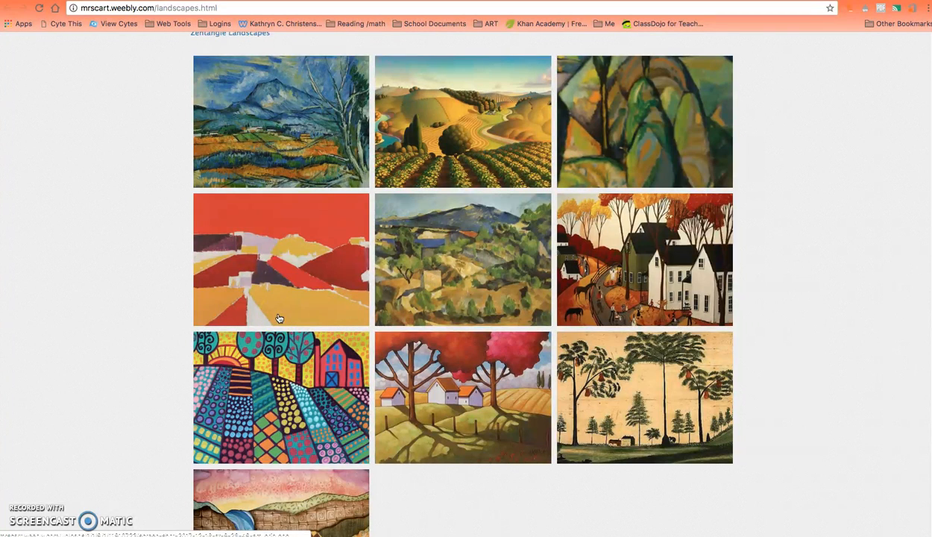
mouse_move(492, 167)
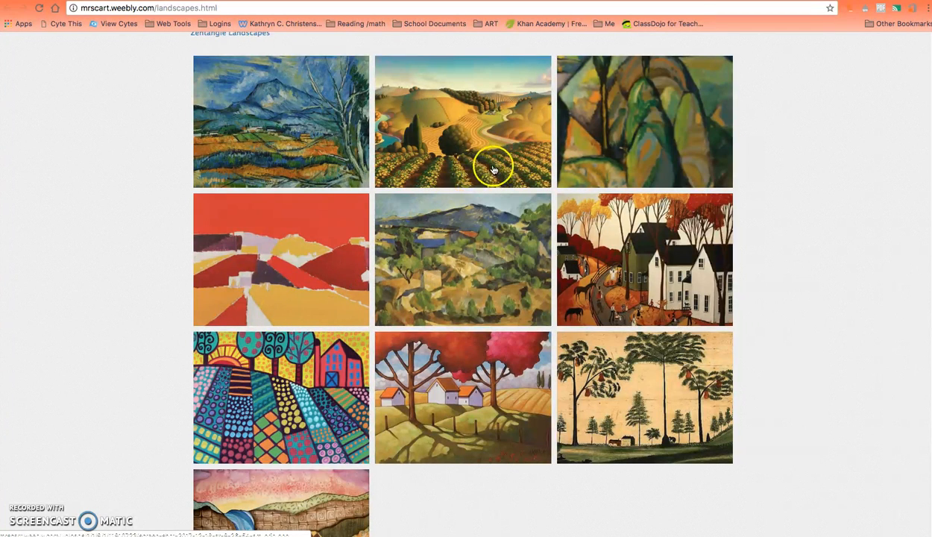
mouse_move(479, 156)
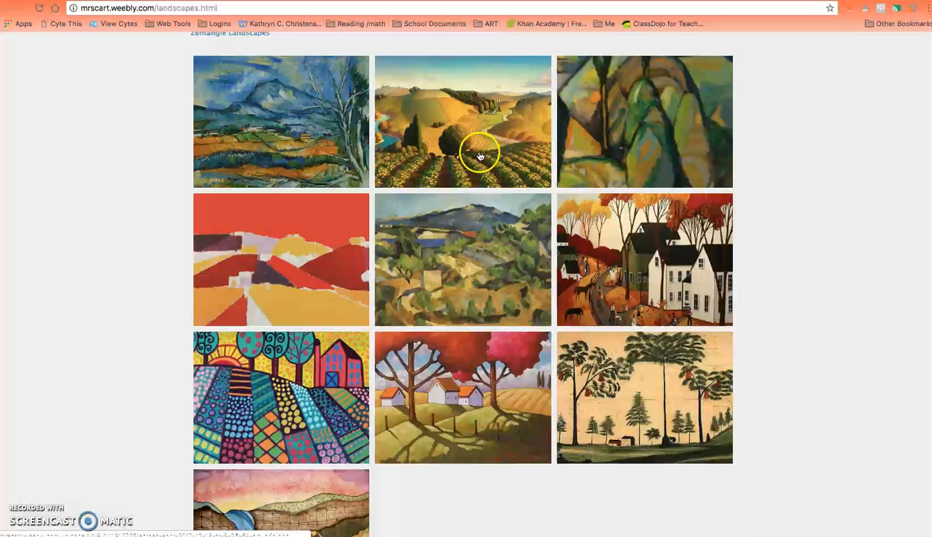
mouse_move(450, 158)
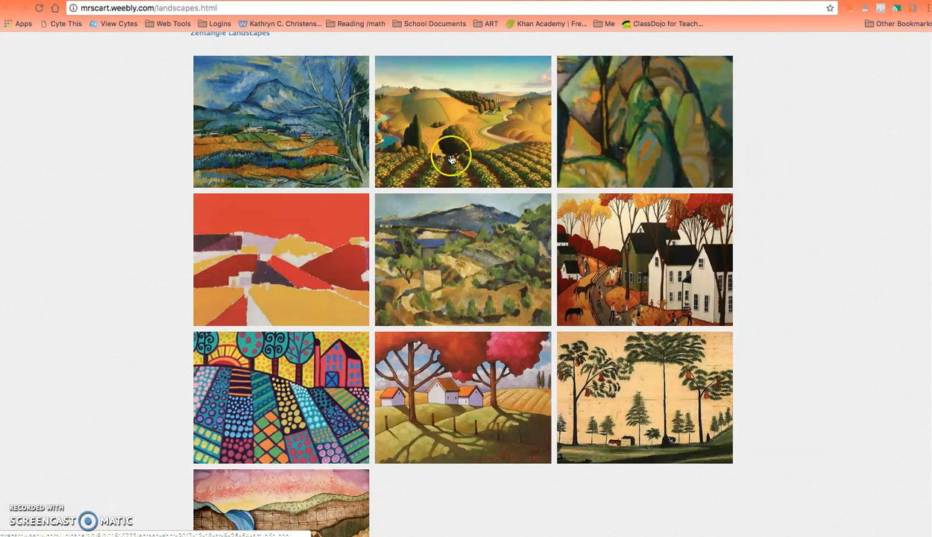
mouse_move(546, 134)
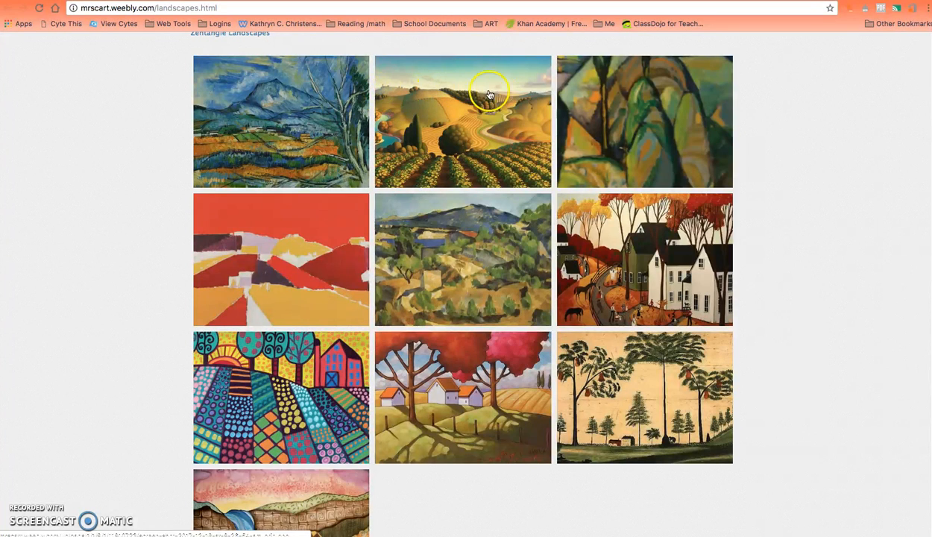
mouse_move(393, 98)
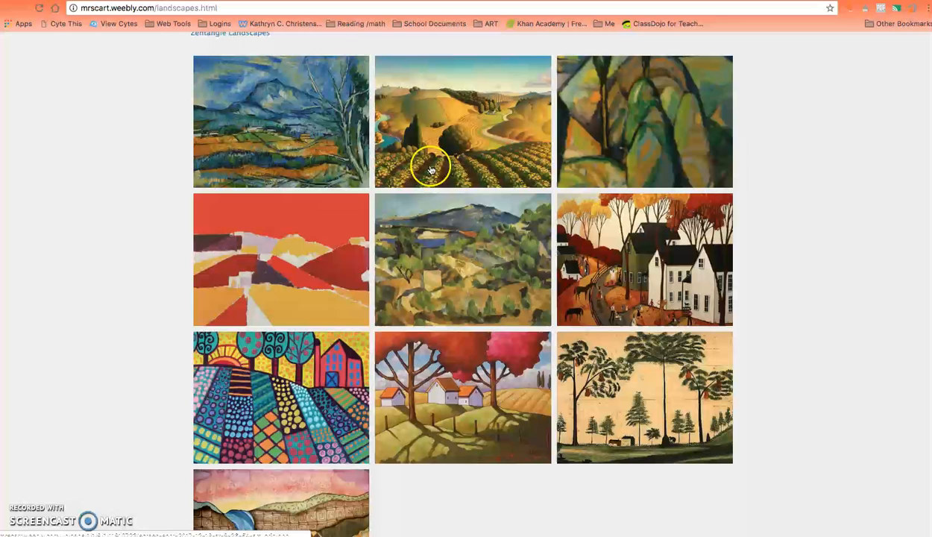
mouse_move(532, 167)
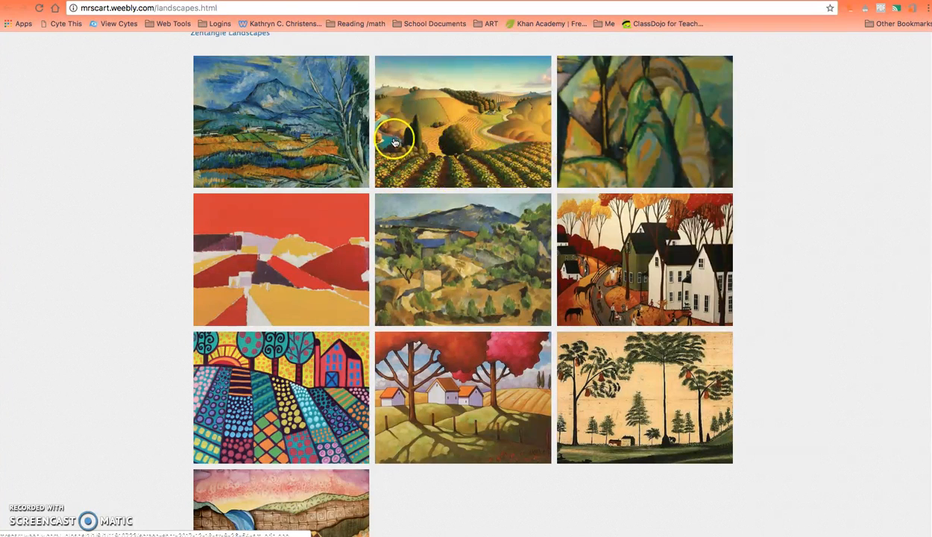
mouse_move(417, 88)
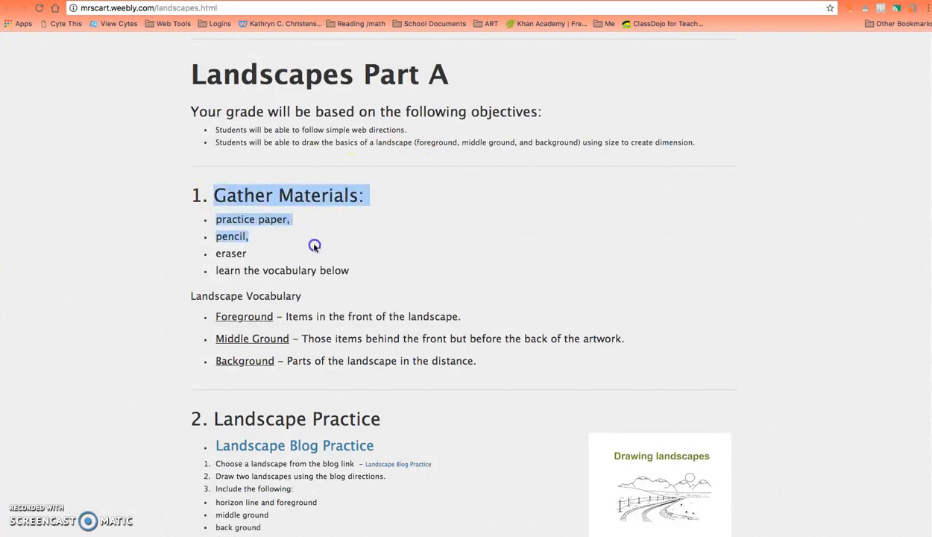
Highlight the Gather Materials list and landscape vocabulary, then move down to Landscape Practice.
drag(313, 245, 349, 269)
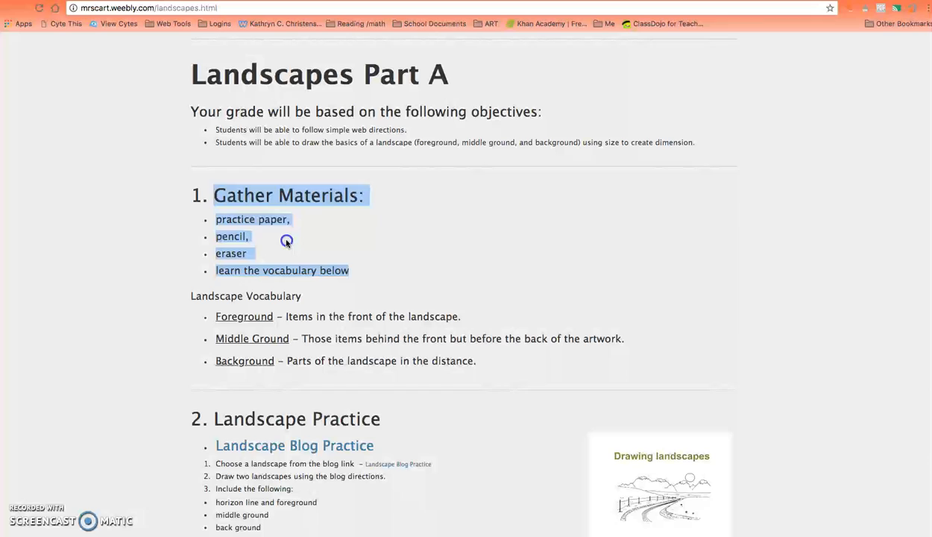
click(187, 297)
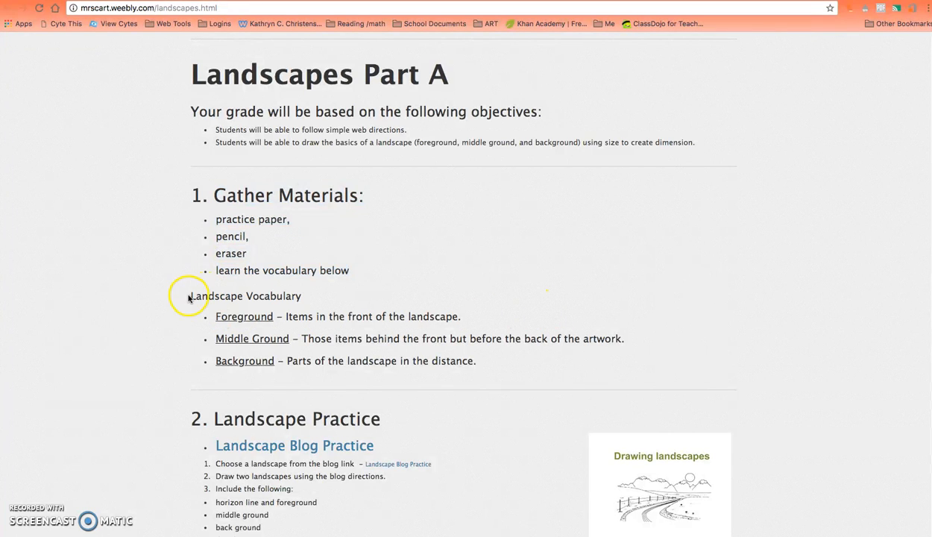
drag(189, 295, 476, 361)
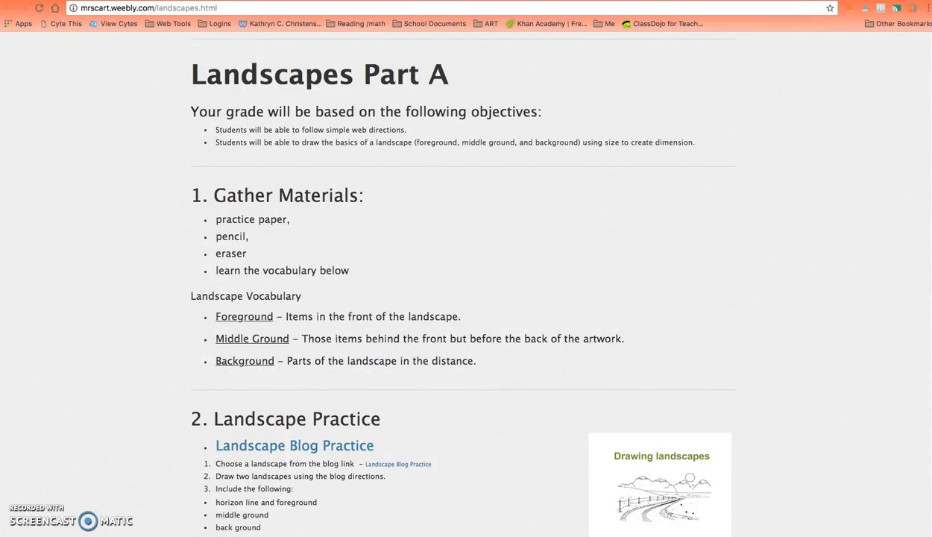
scroll(down, 3)
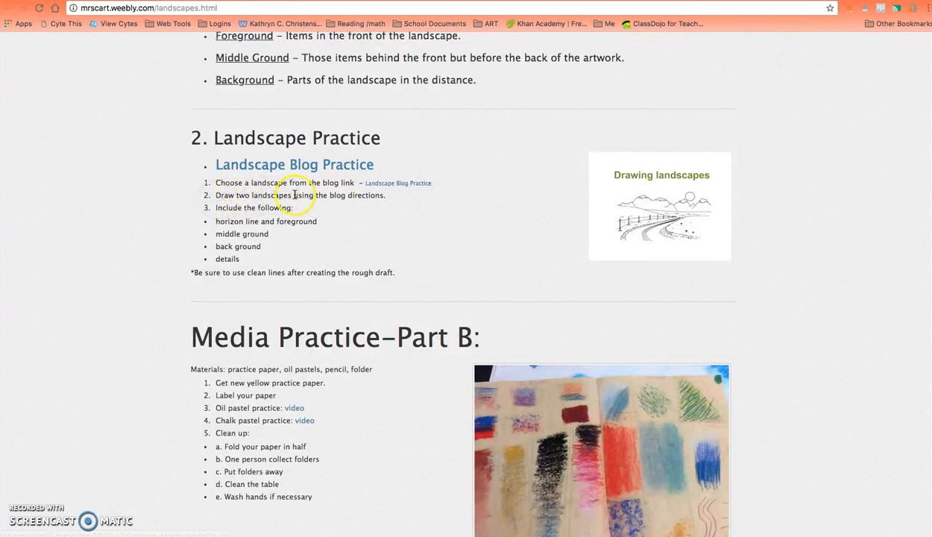
mouse_move(261, 195)
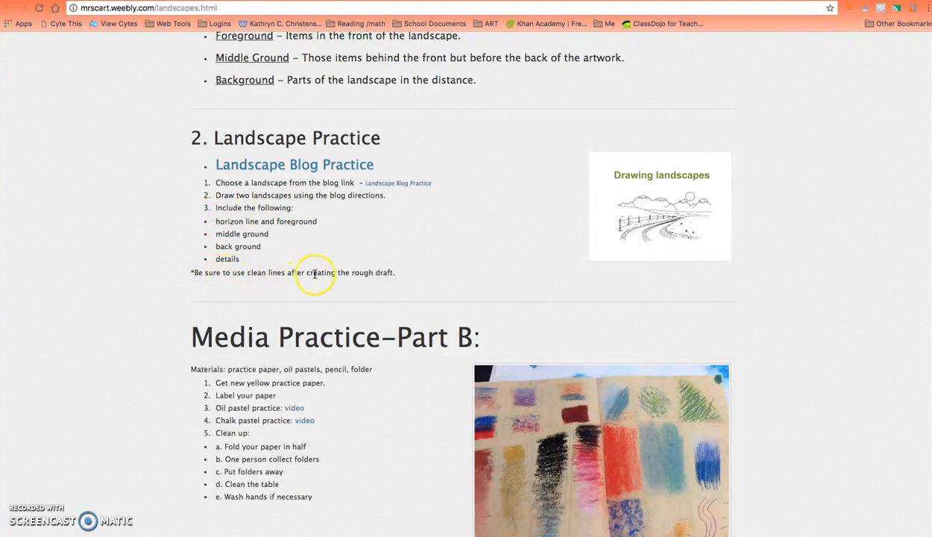
mouse_move(394, 242)
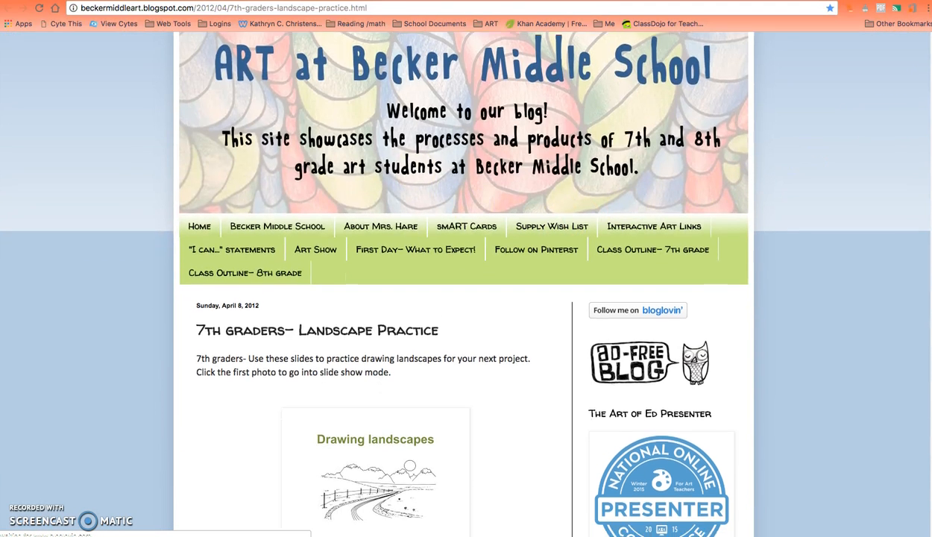
scroll(down, 3)
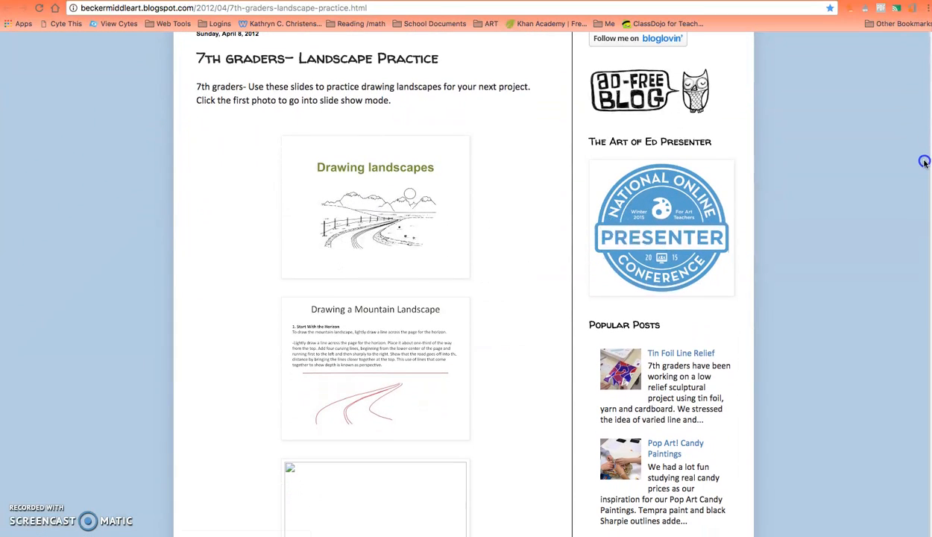
click(357, 192)
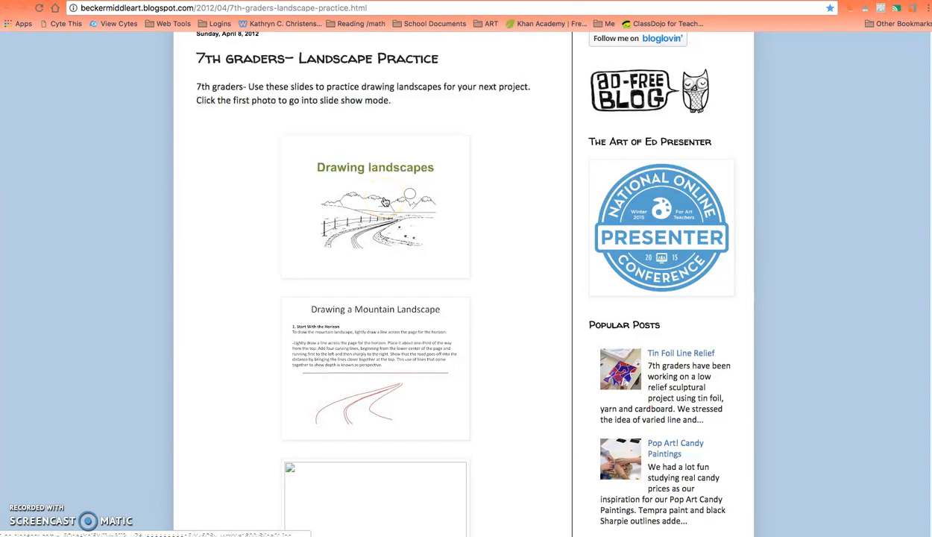
mouse_move(414, 230)
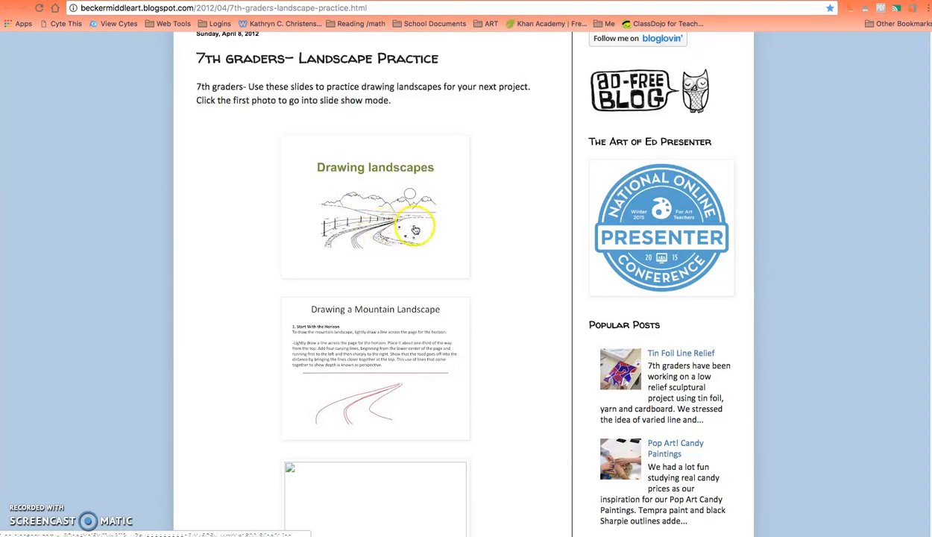
mouse_move(406, 325)
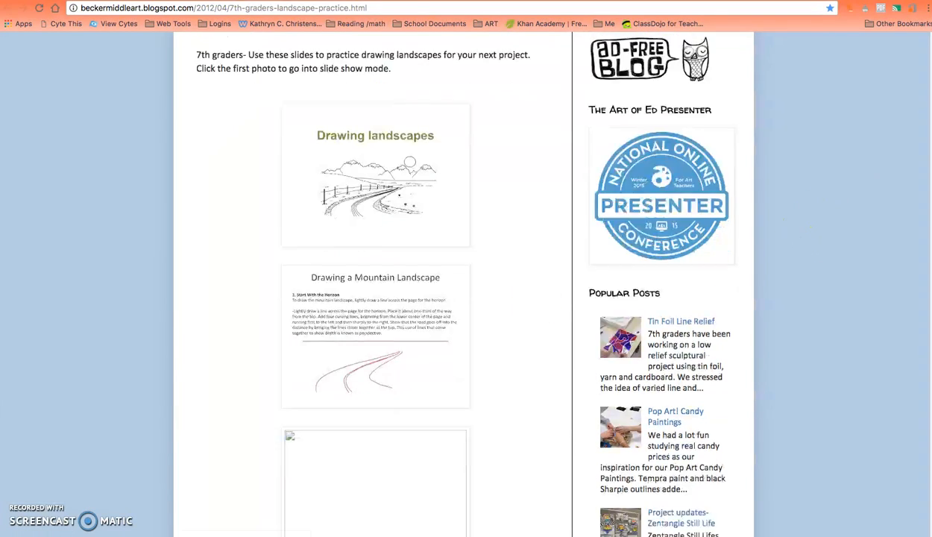
scroll(down, 3)
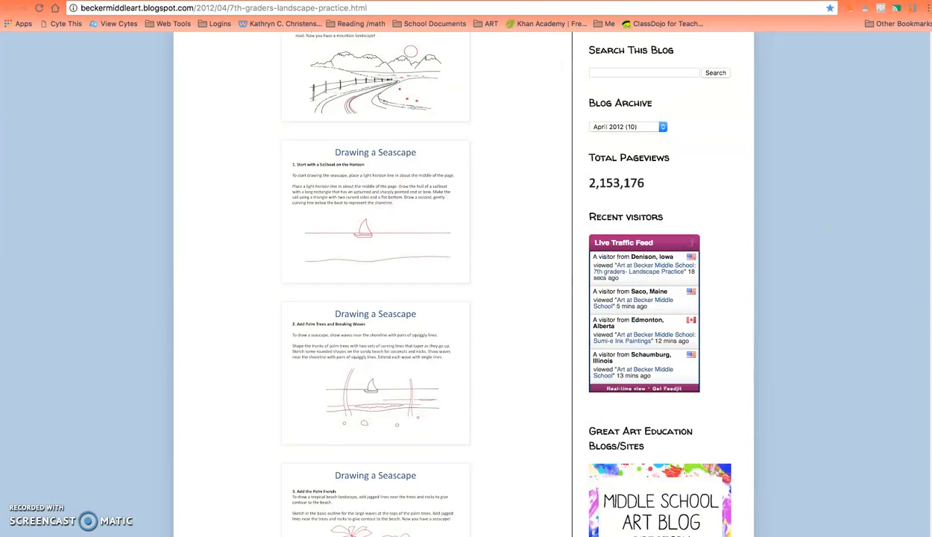
scroll(down, 3)
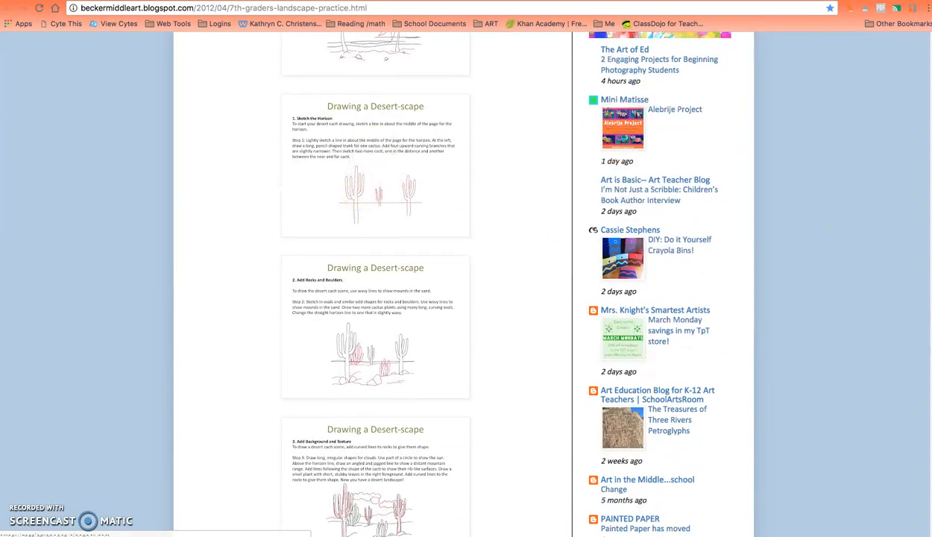
scroll(down, 3)
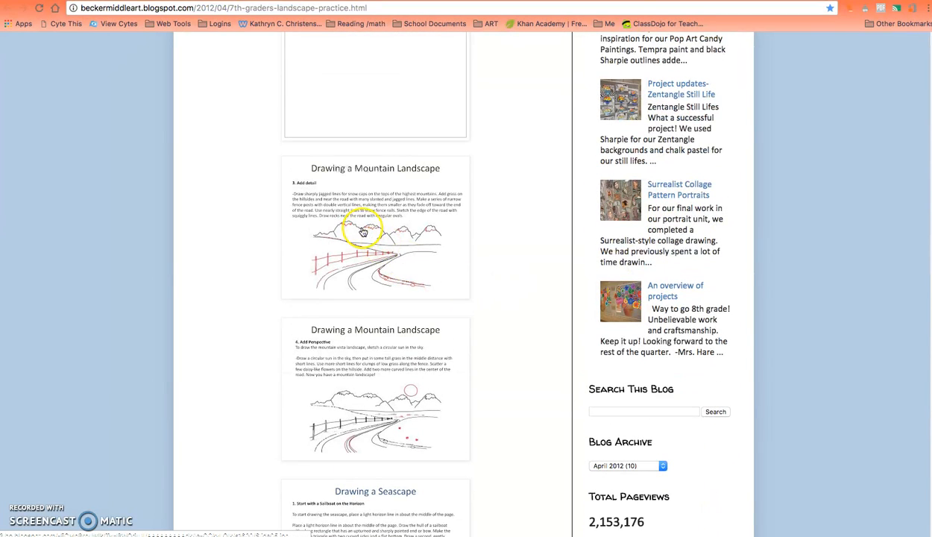
View the mountain landscape slide in slideshow mode and page on toward the Seascape step.
click(375, 226)
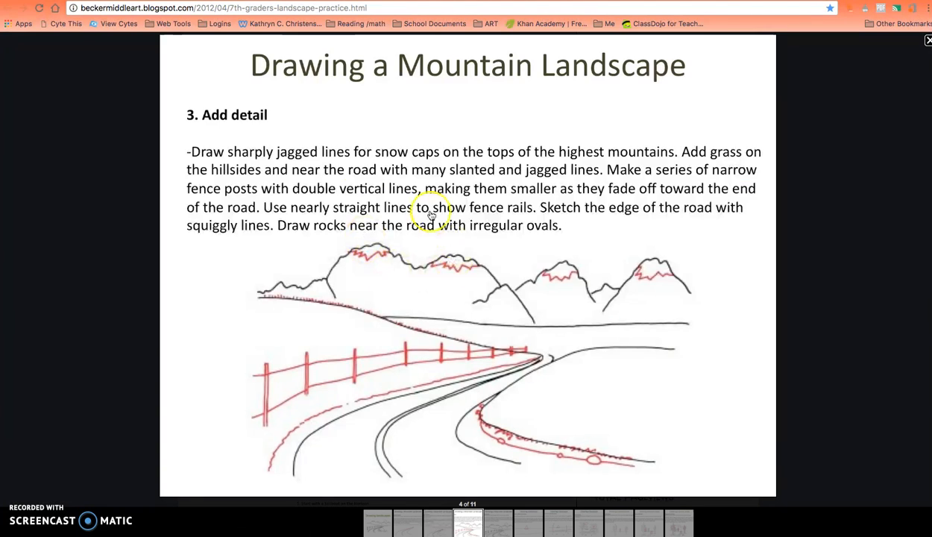
mouse_move(201, 154)
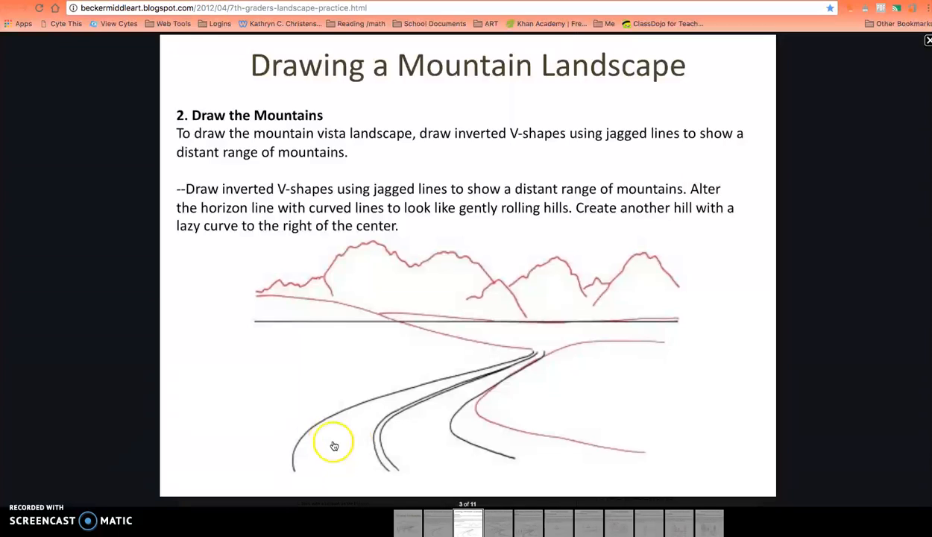
mouse_move(471, 336)
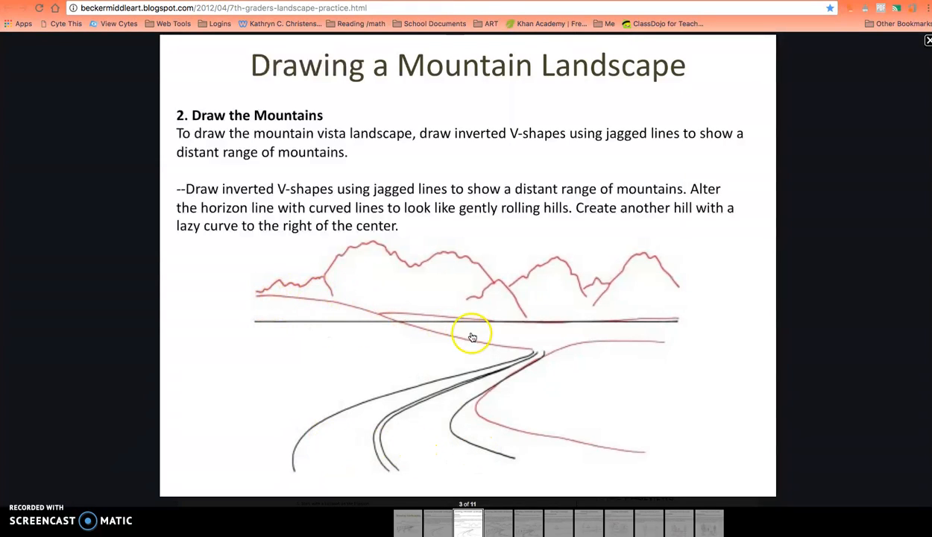
mouse_move(702, 262)
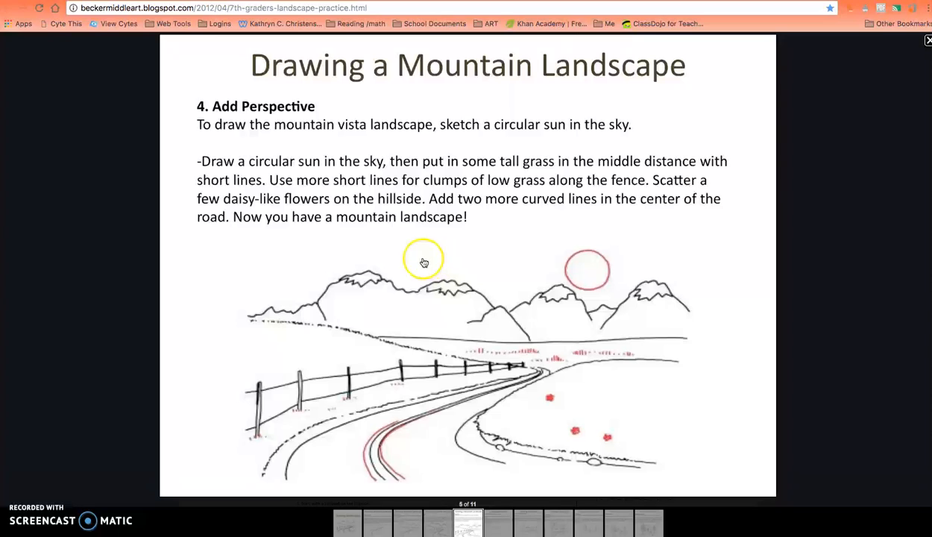
mouse_move(762, 280)
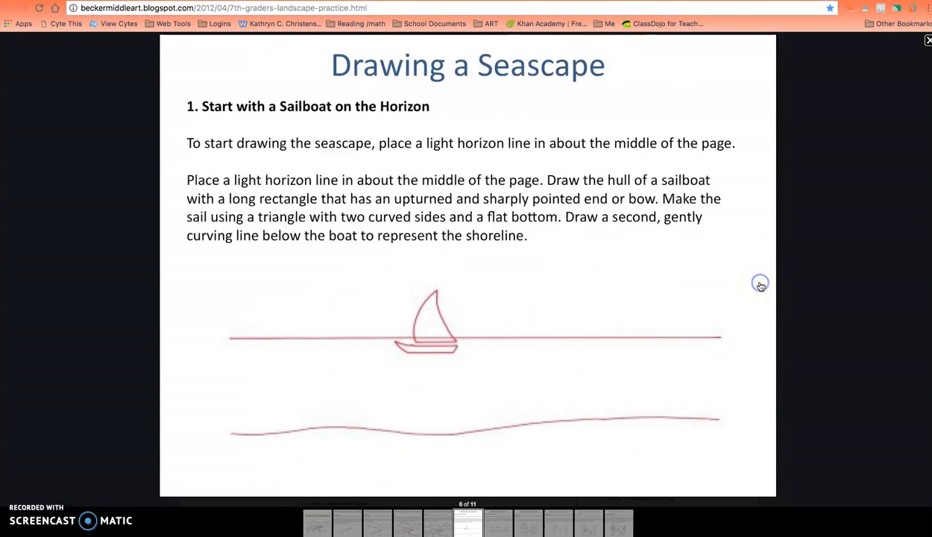
mouse_move(474, 288)
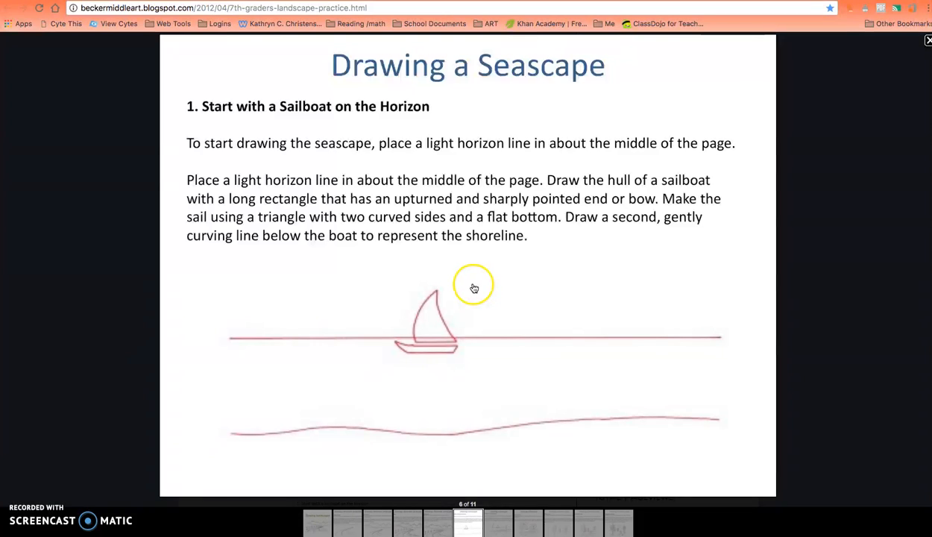
mouse_move(459, 369)
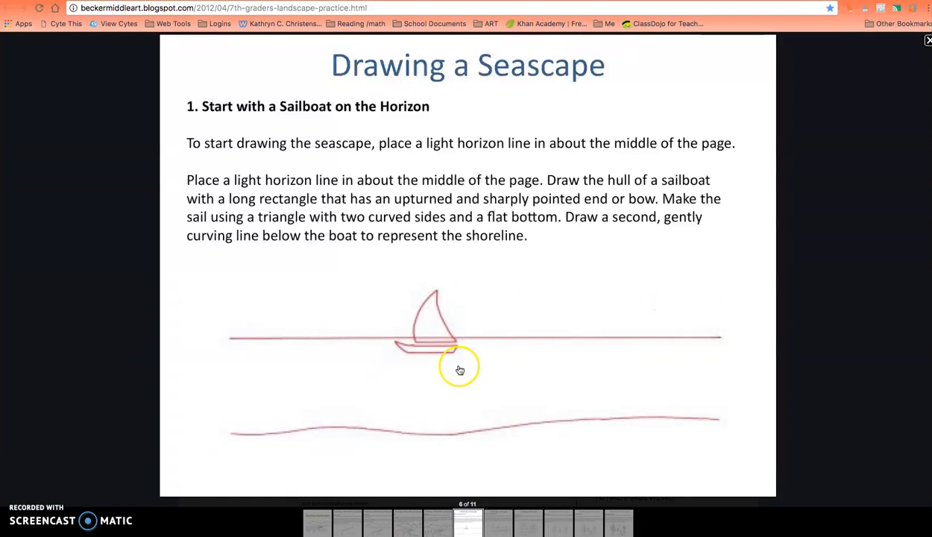
mouse_move(623, 220)
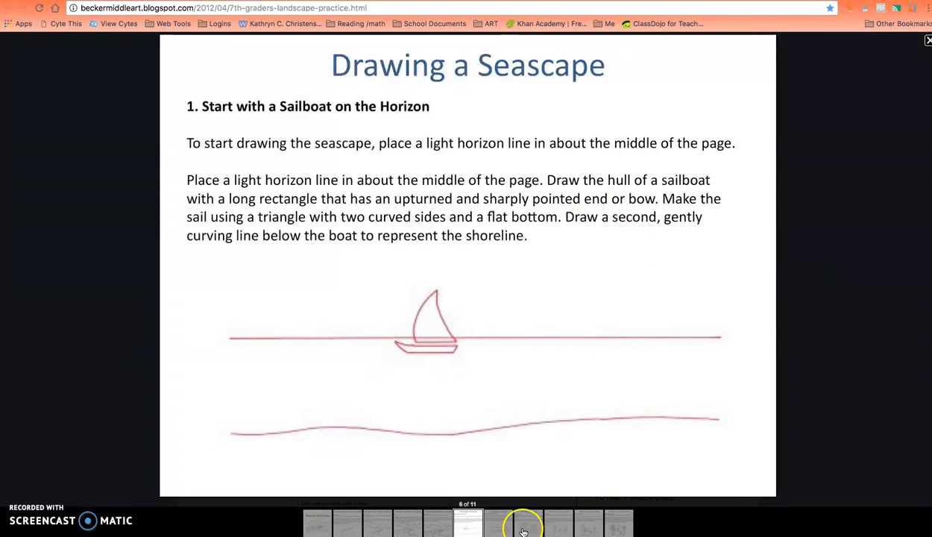
click(522, 522)
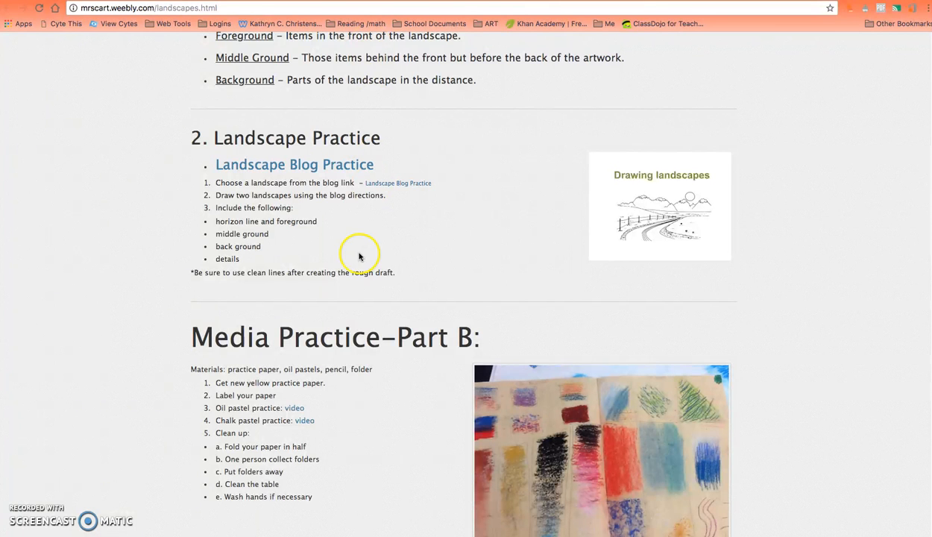
mouse_move(201, 337)
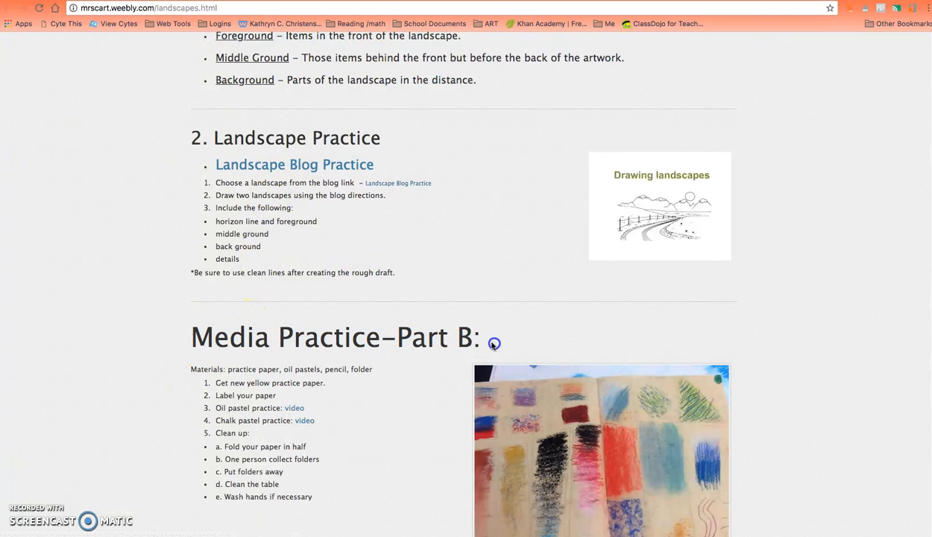
Scroll to Media Practice–Part B and highlight the start of its materials list.
scroll(down, 3)
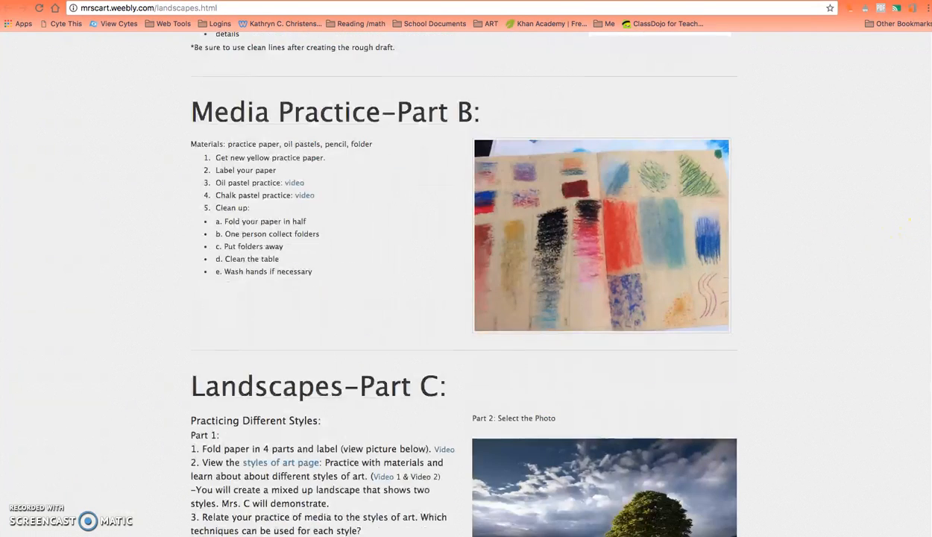
drag(191, 143, 274, 170)
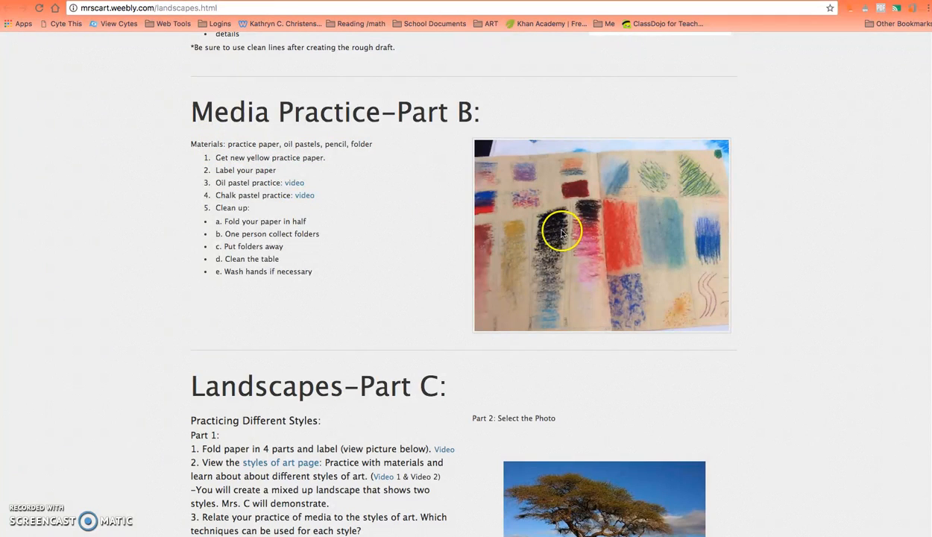
mouse_move(575, 240)
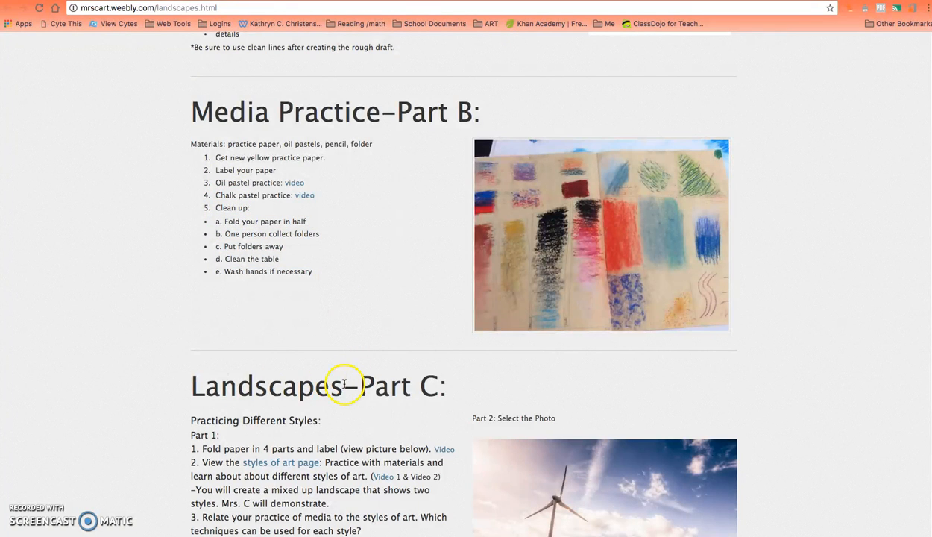
mouse_move(447, 271)
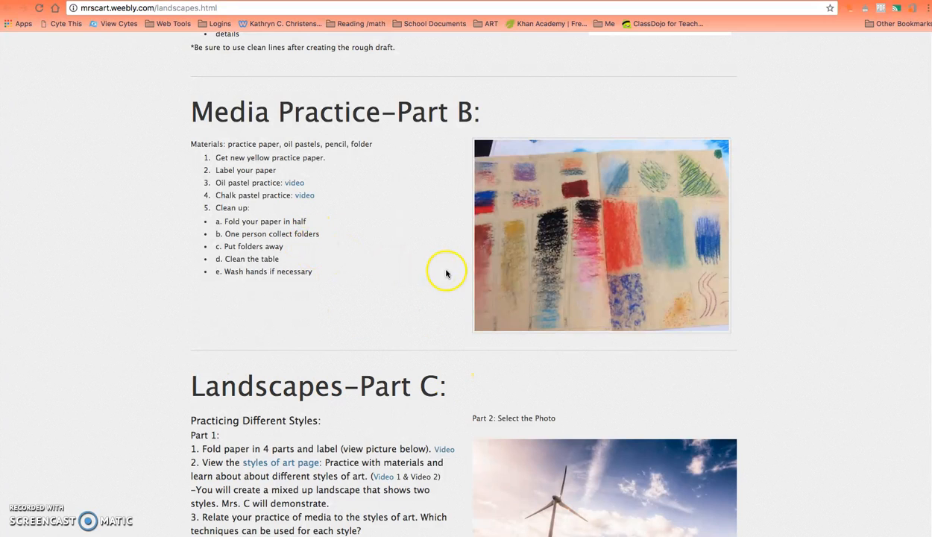